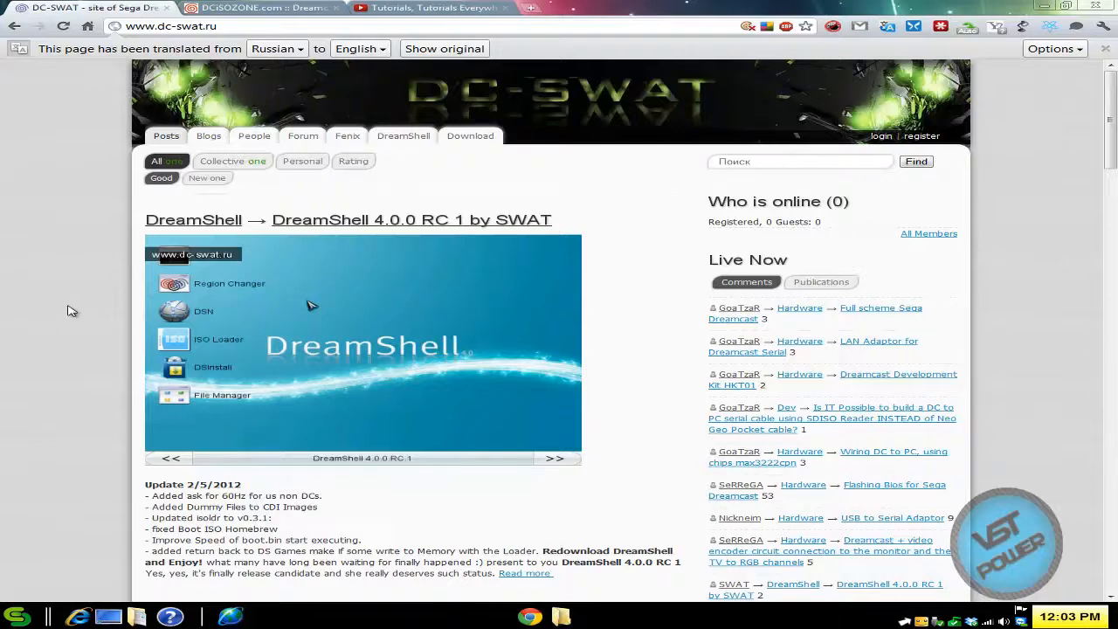
mouse_move(205, 82)
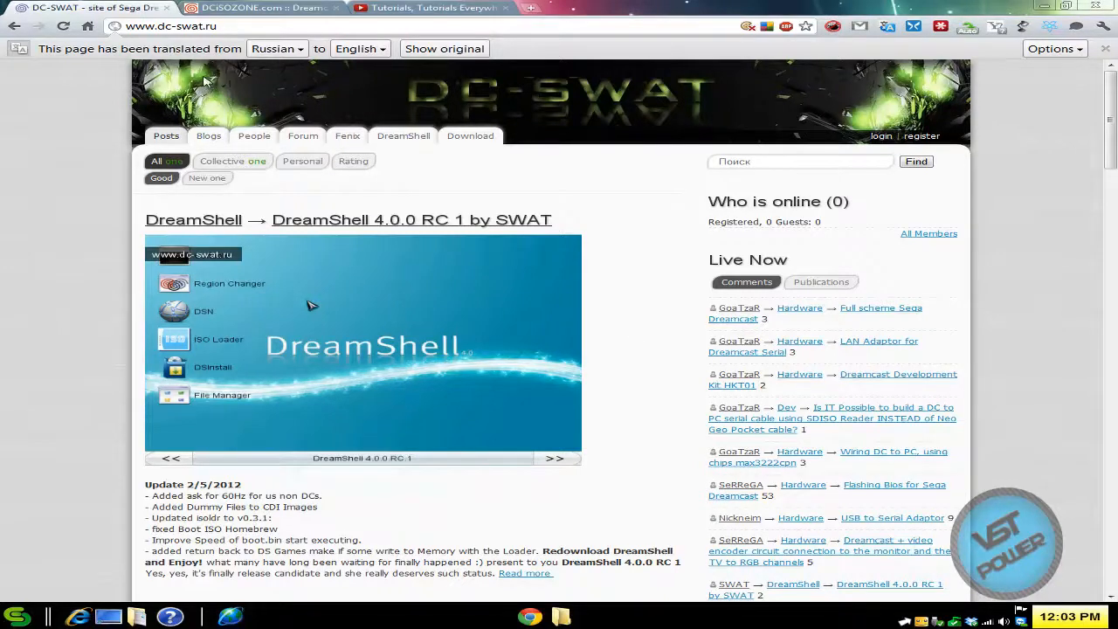
mouse_move(411, 140)
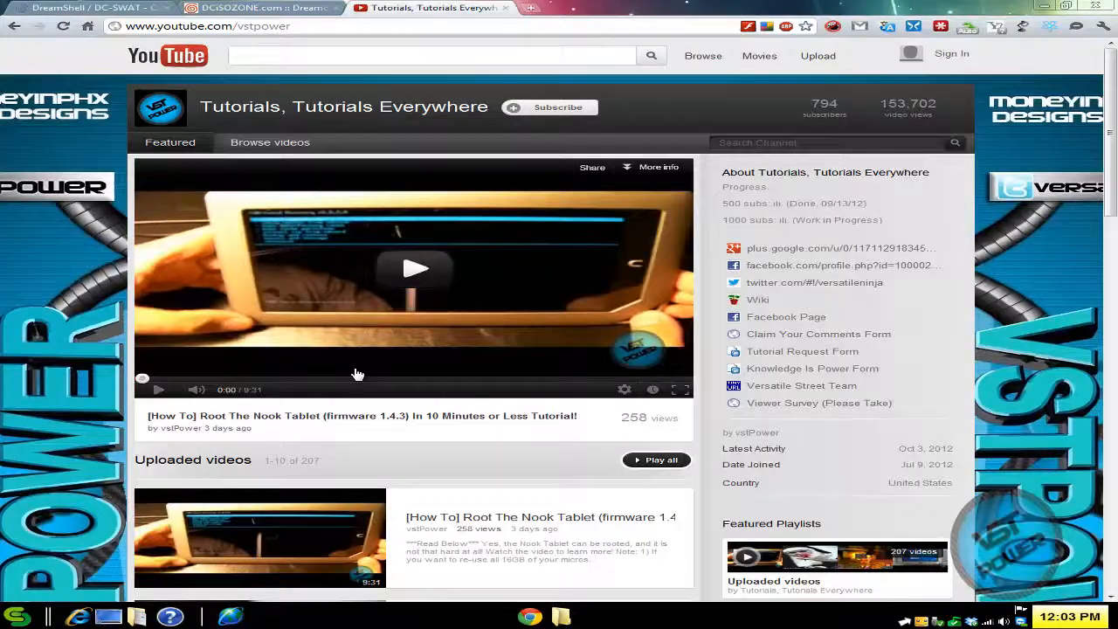
Scroll the channel page and open the Dreamcast Modding Tutorials playlist
scroll(down, 3)
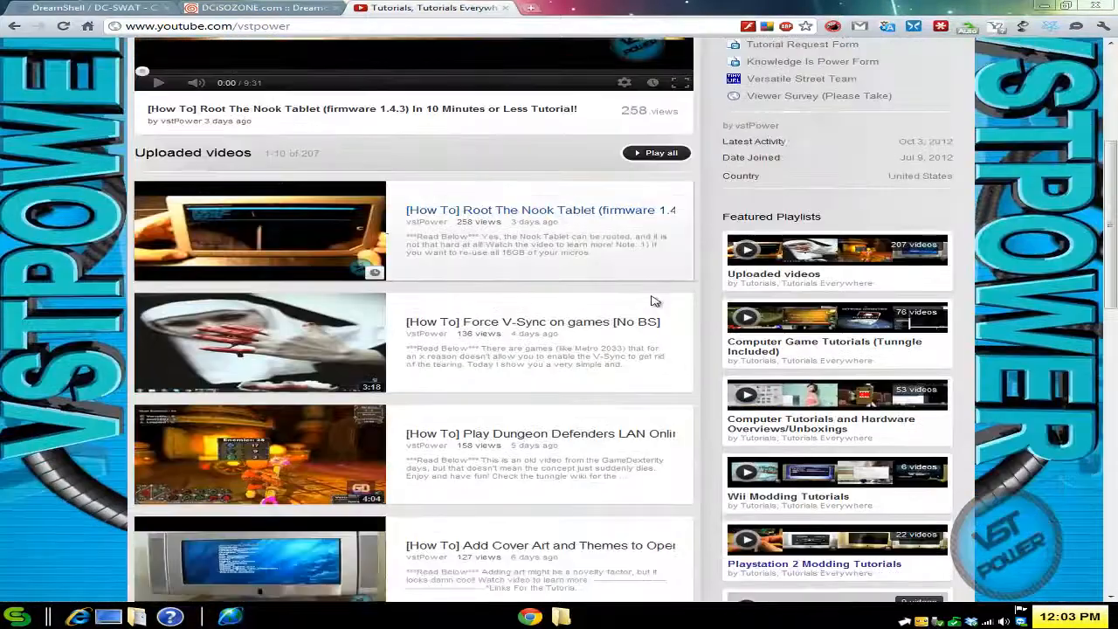
scroll(down, 3)
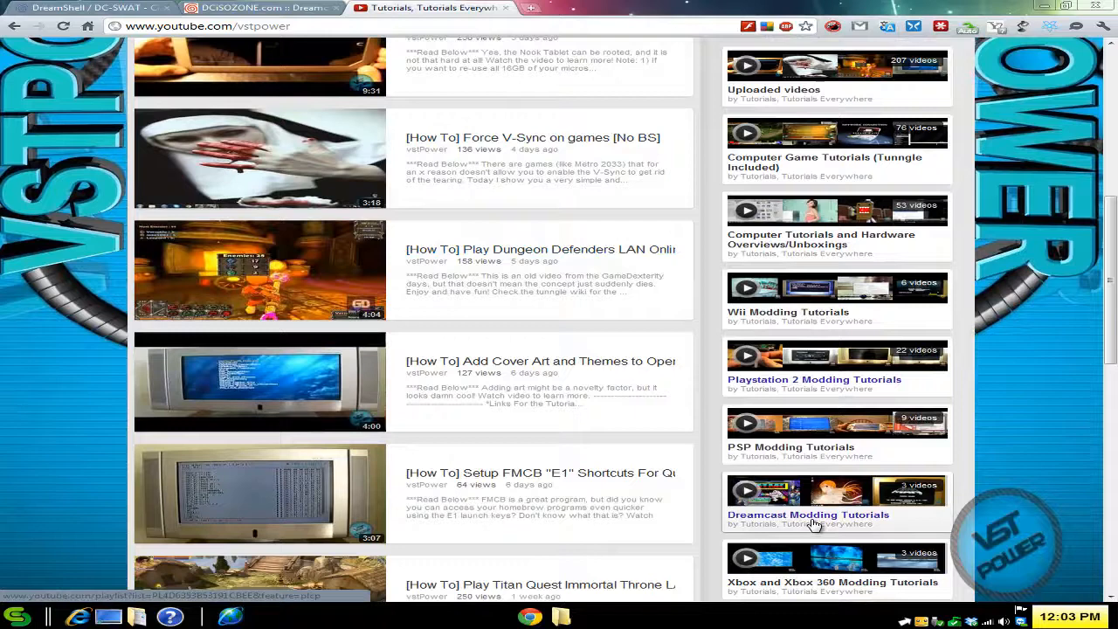
click(809, 515)
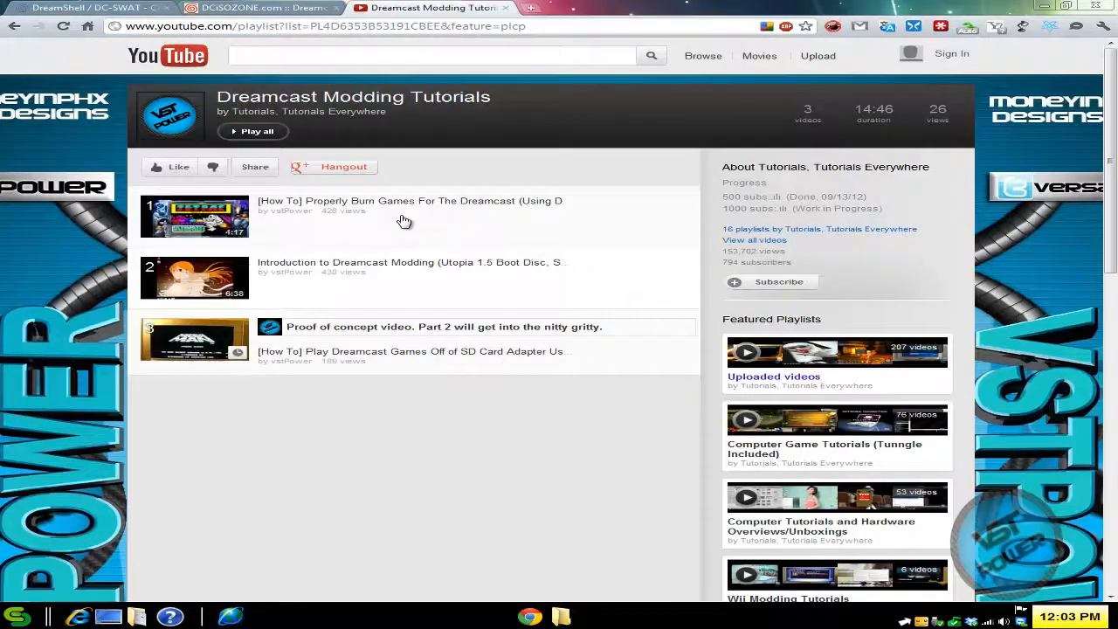
mouse_move(461, 208)
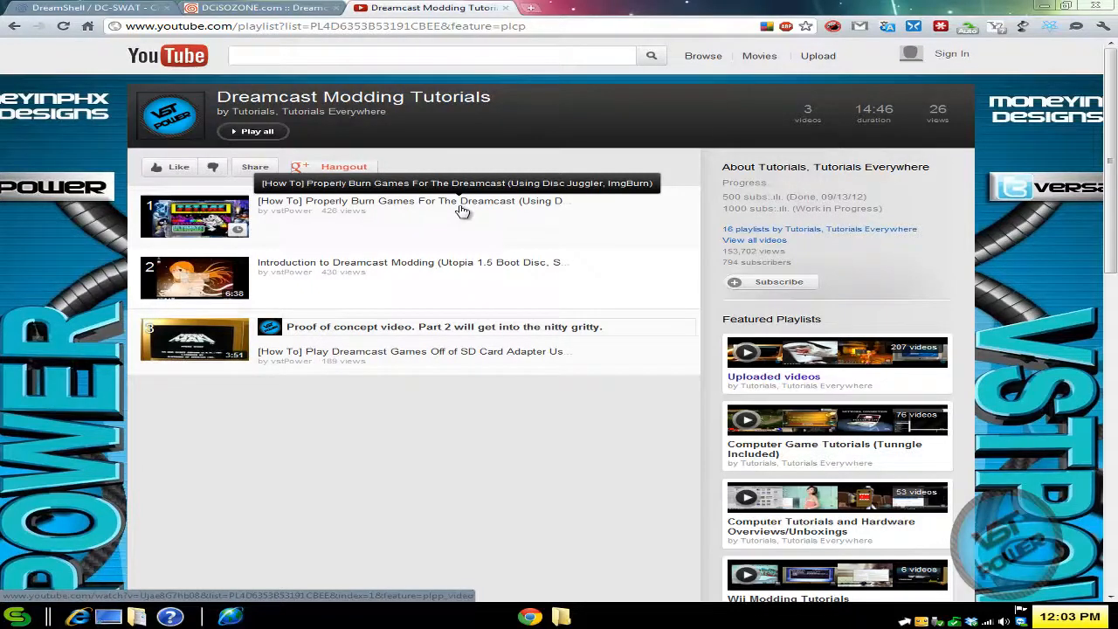
mouse_move(402, 295)
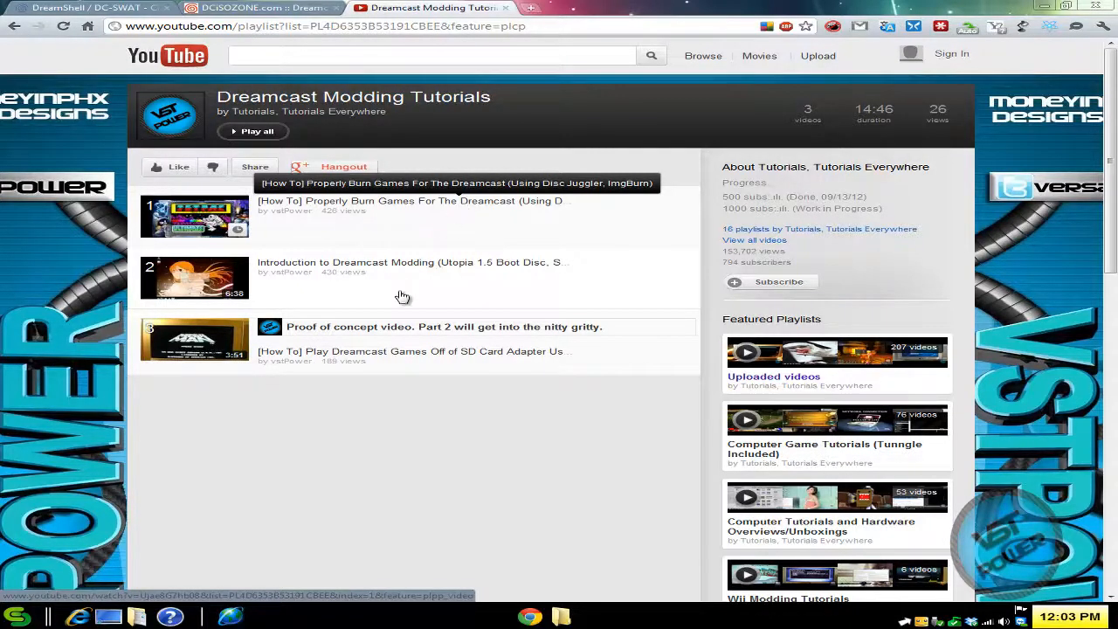
click(253, 10)
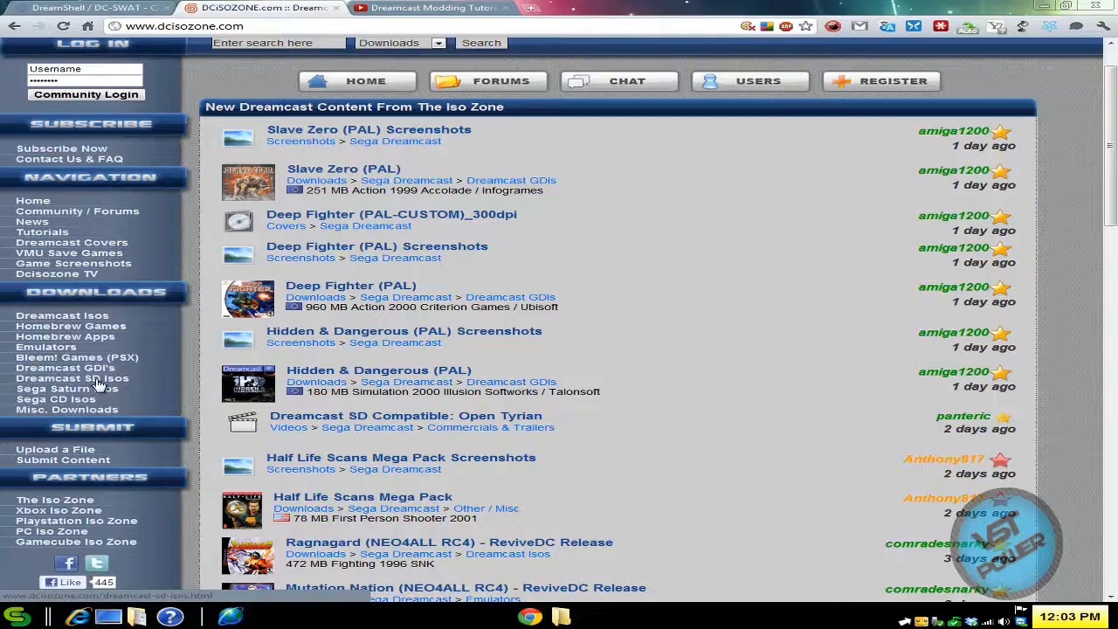
mouse_move(86, 315)
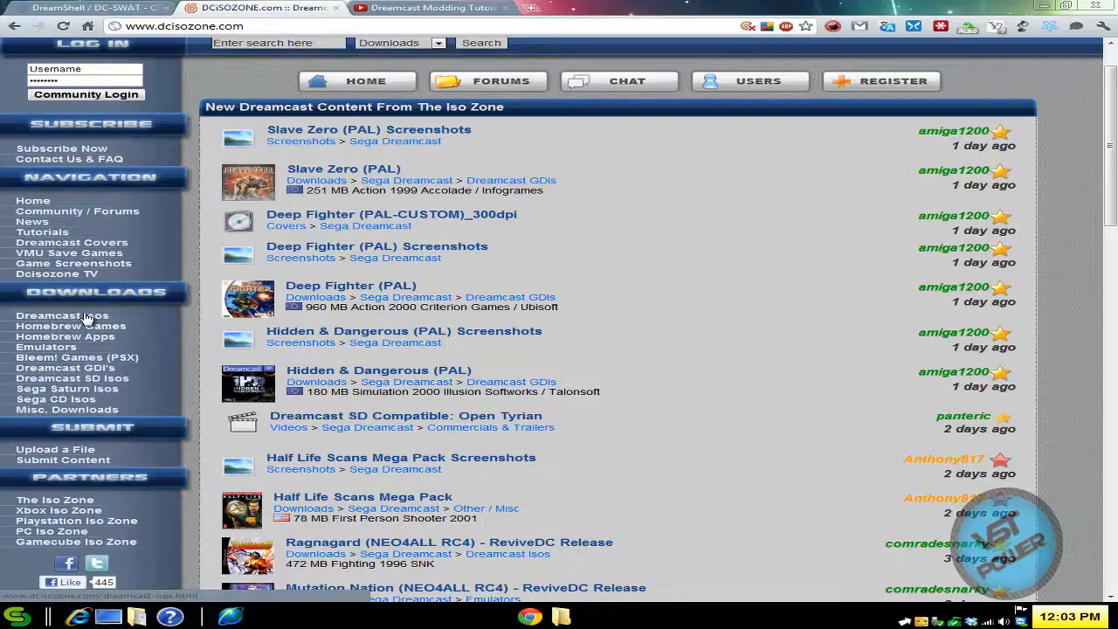
mouse_move(393, 7)
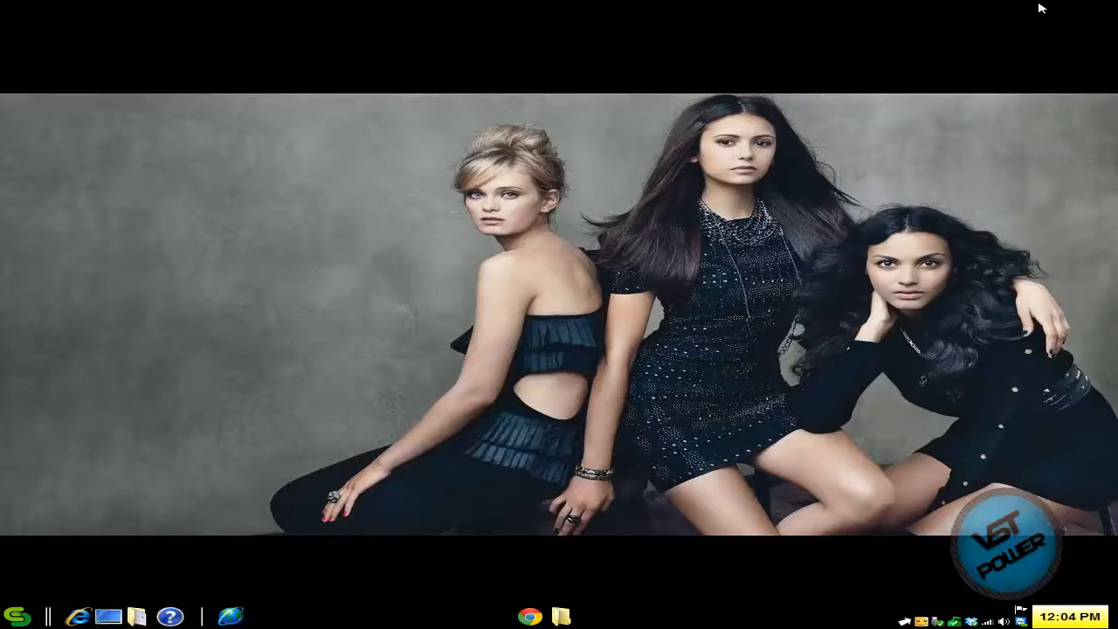
mouse_move(604, 507)
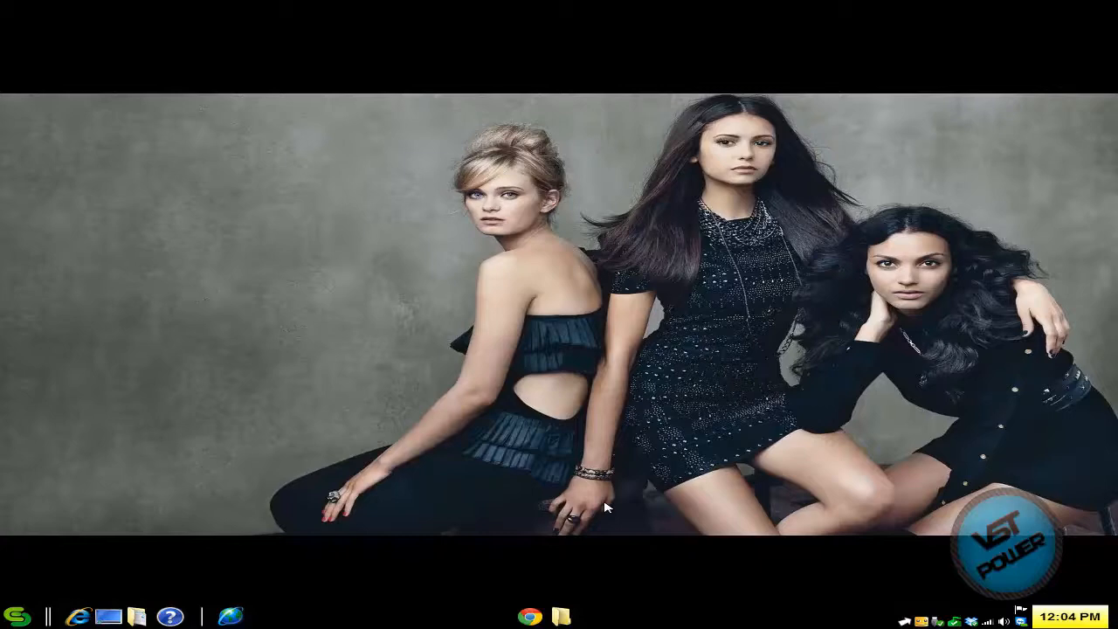
mouse_move(561, 613)
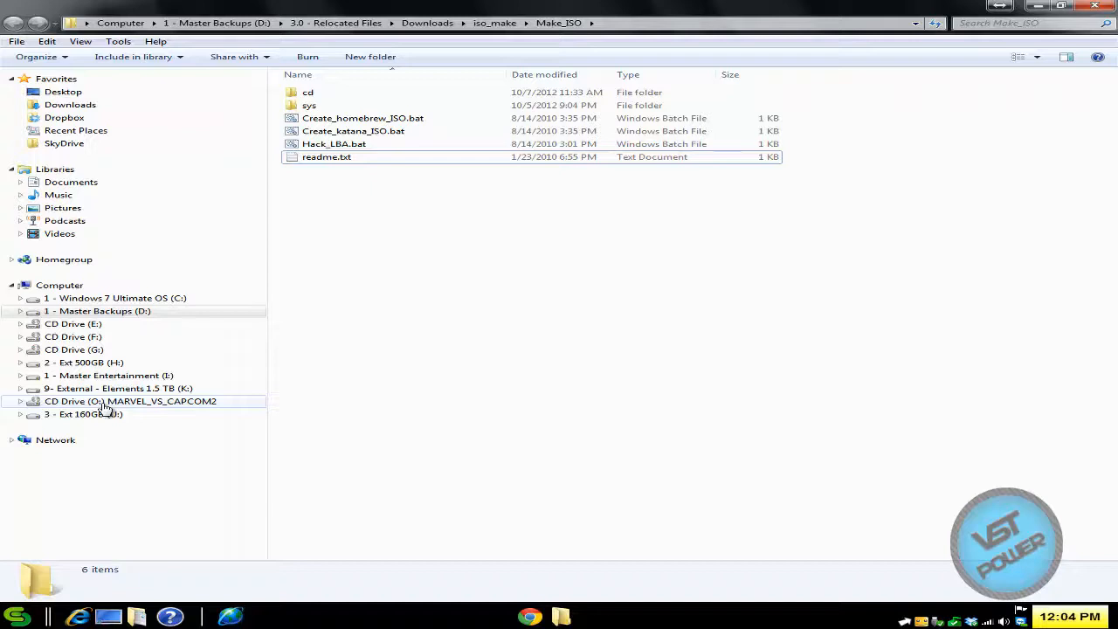
Copy all MARVEL_VS_CAPCOM2 disc files into Make_ISO's cd folder, then select Create_katana_ISO.bat
double_click(129, 401)
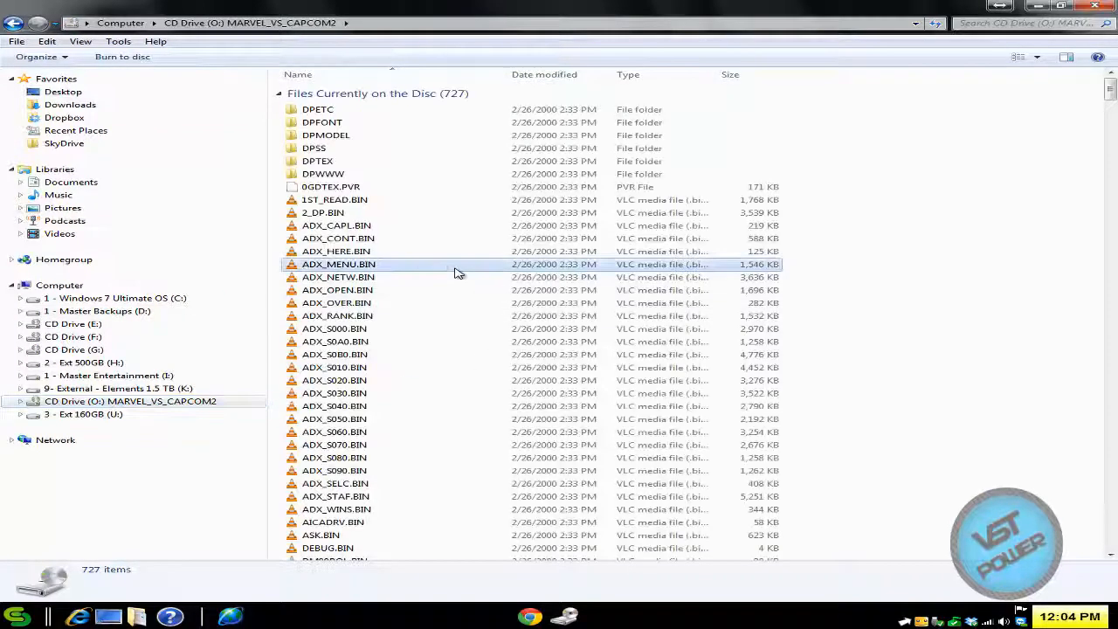
key(ctrl+a)
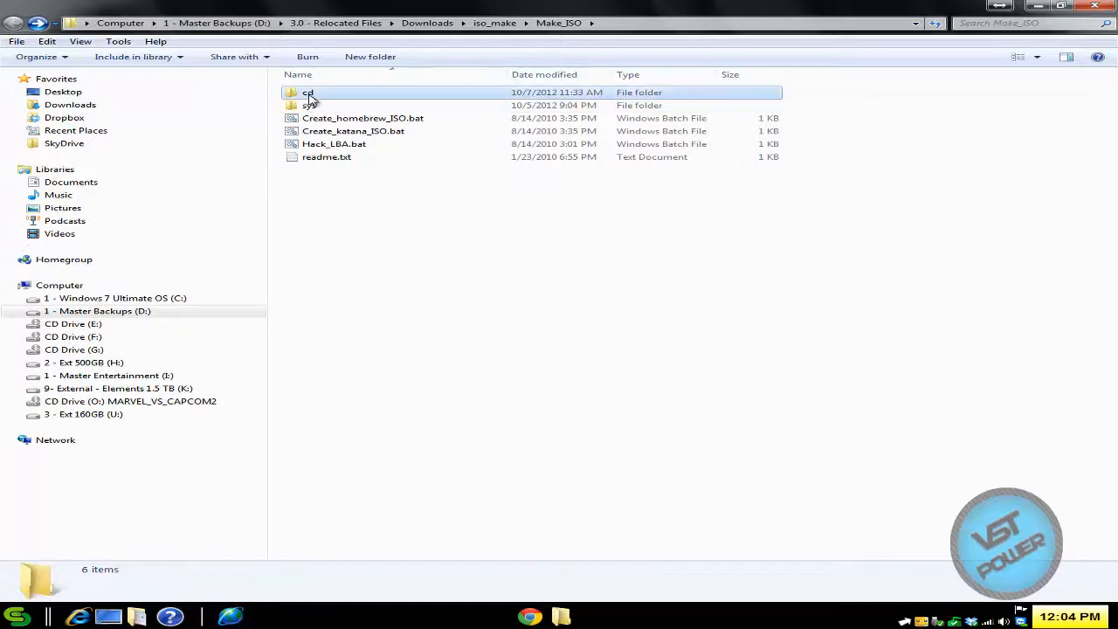
double_click(308, 91)
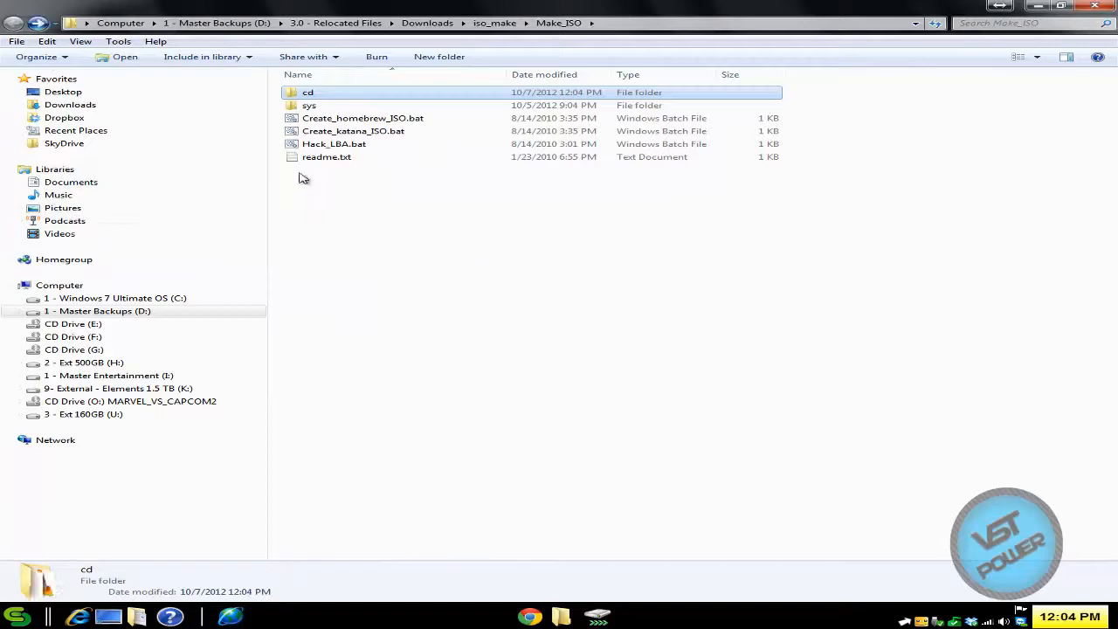
click(430, 262)
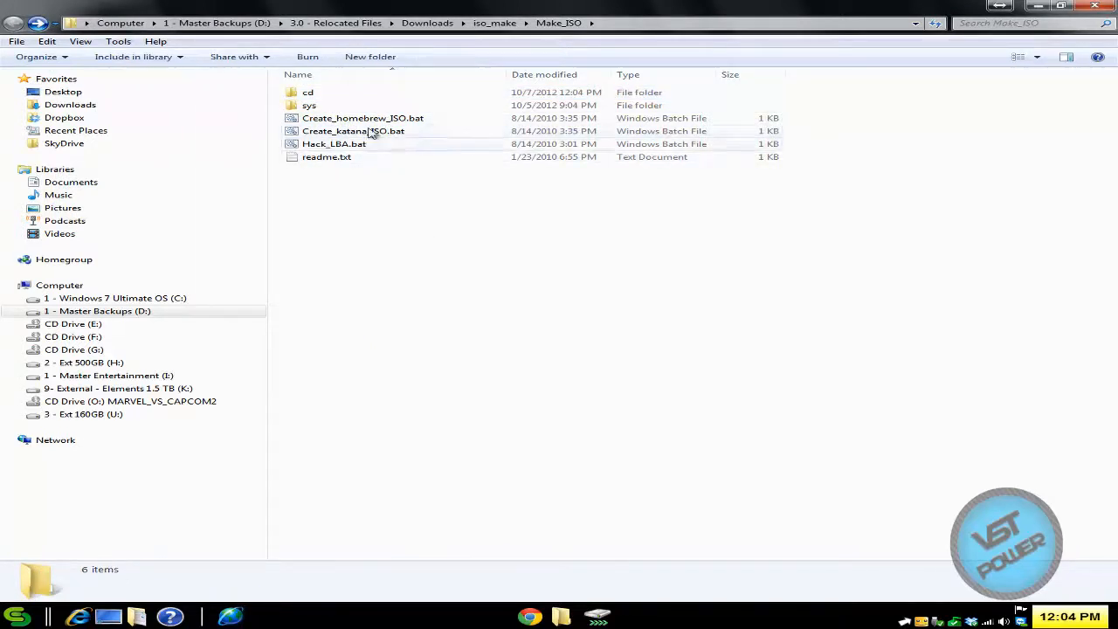
click(462, 221)
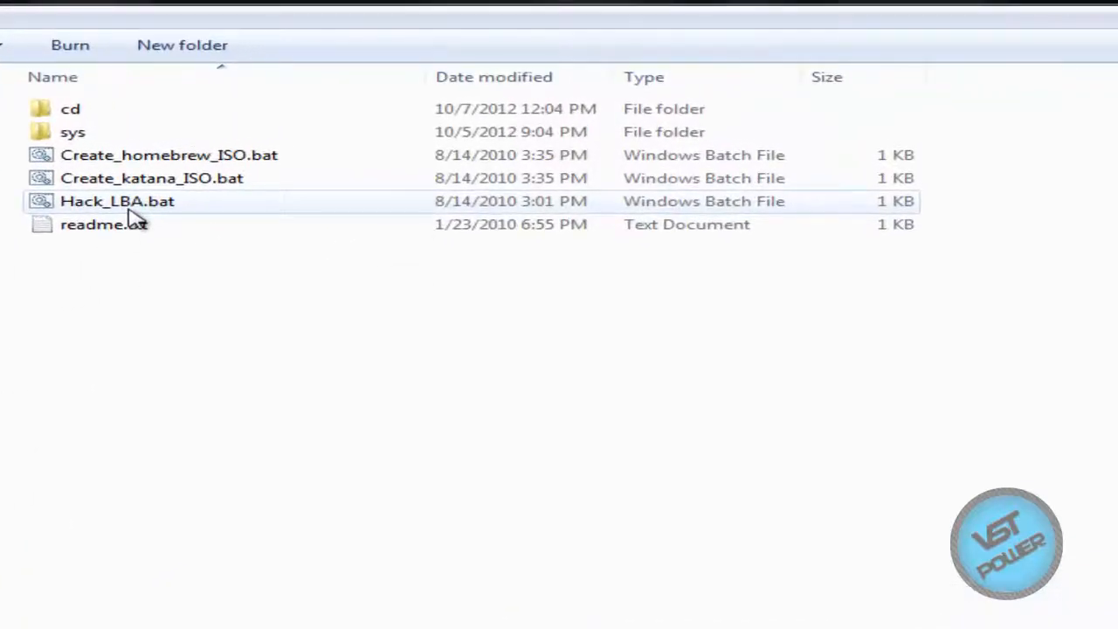
mouse_move(157, 179)
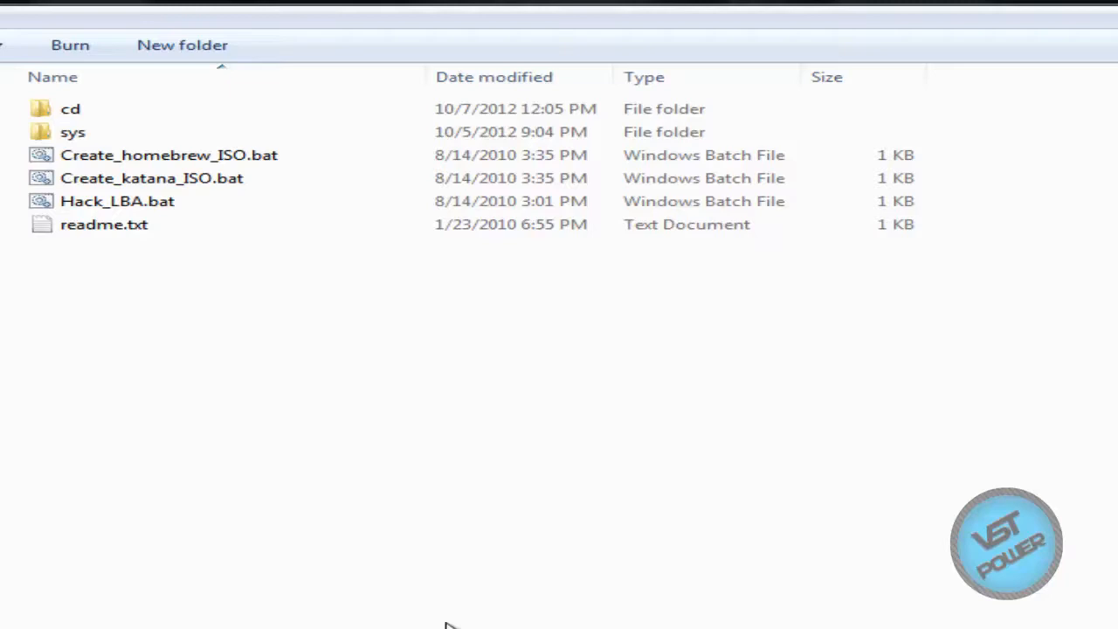
mouse_move(226, 184)
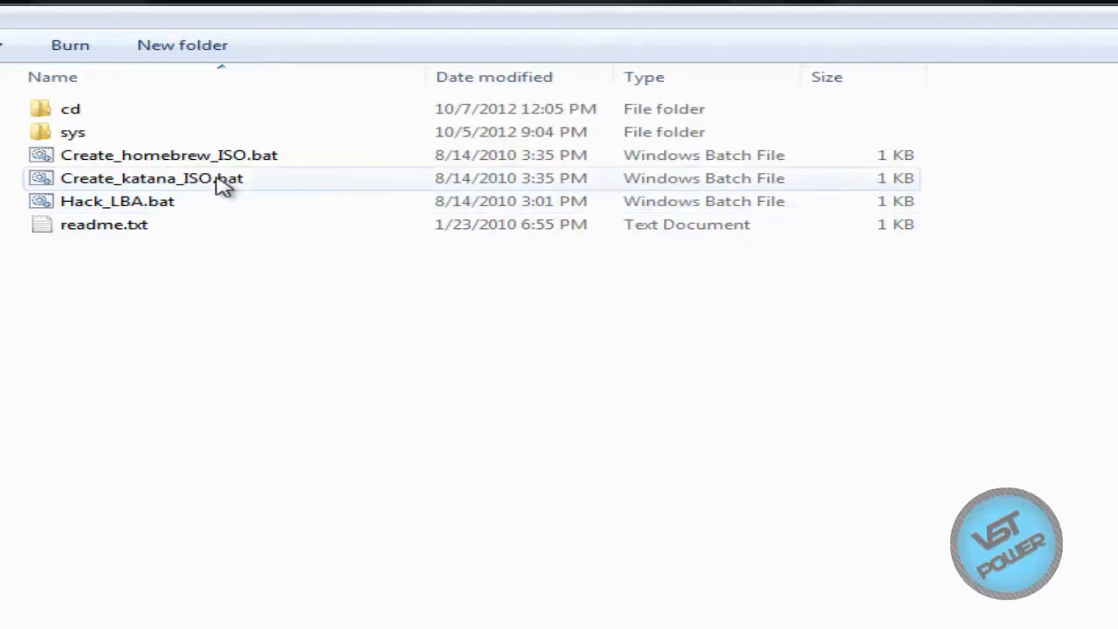
mouse_move(293, 336)
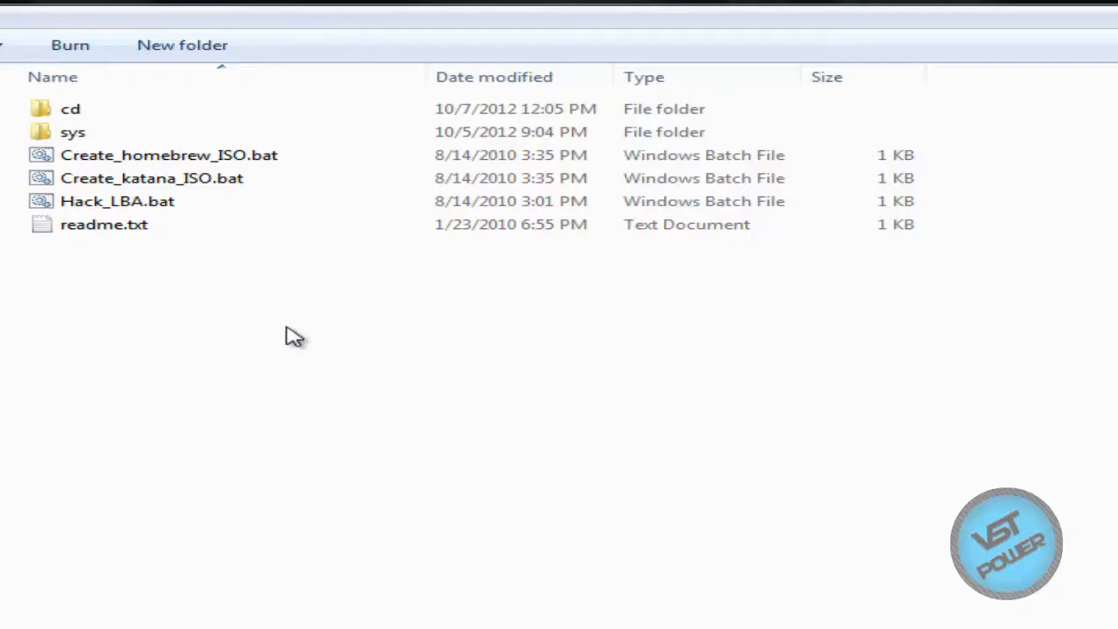
mouse_move(363, 180)
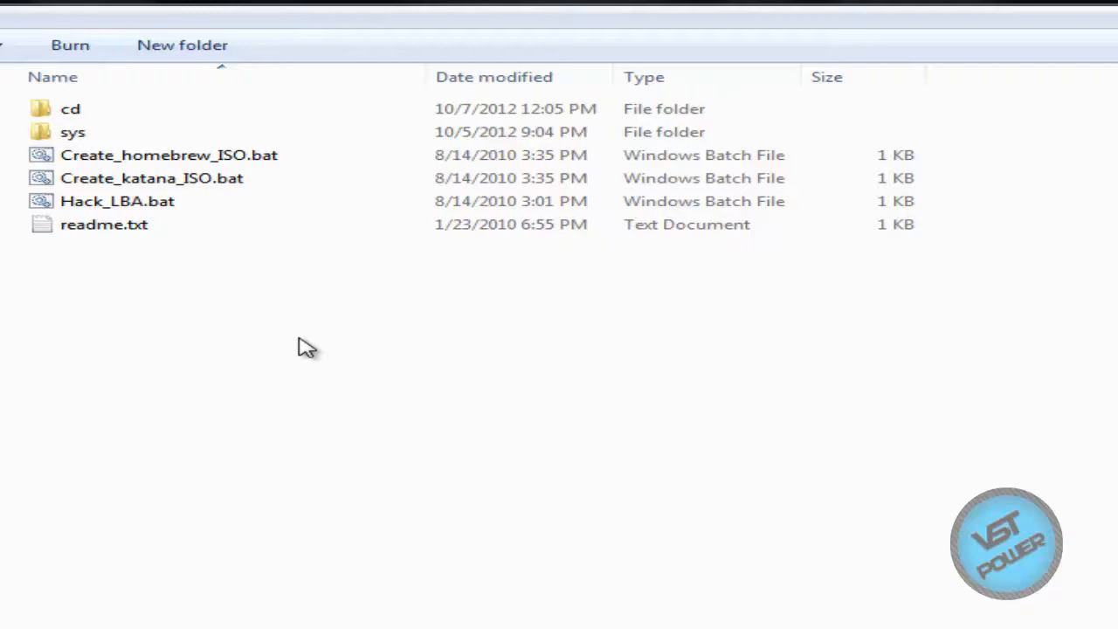
mouse_move(226, 220)
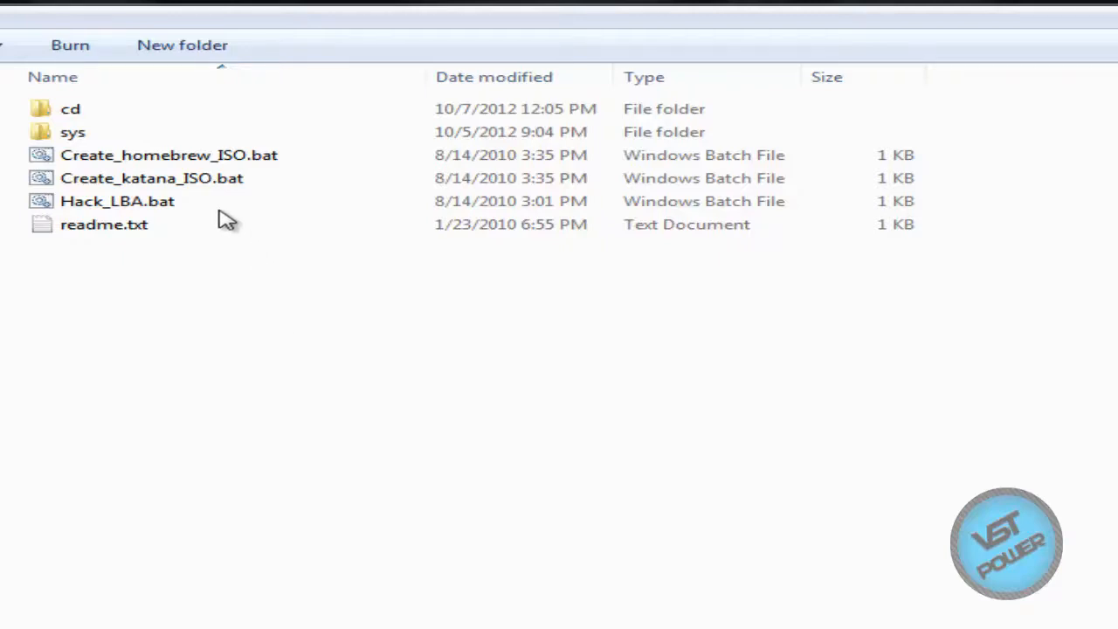
mouse_move(315, 435)
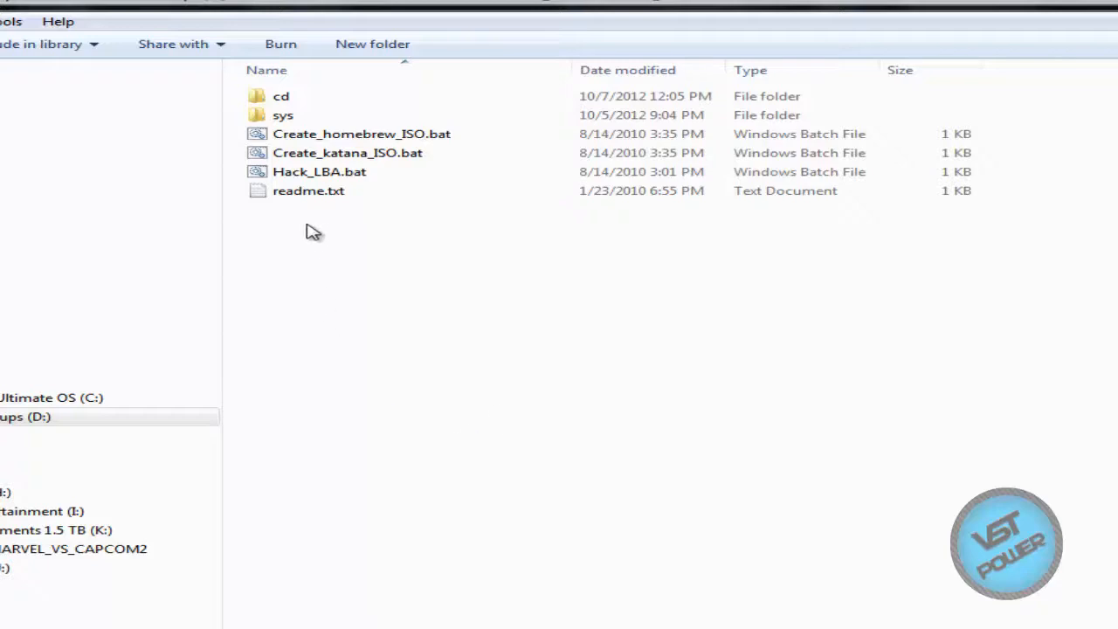
Run Create_katana_ISO.bat and rename the resulting image.iso to mvc2_katana.iso
click(348, 152)
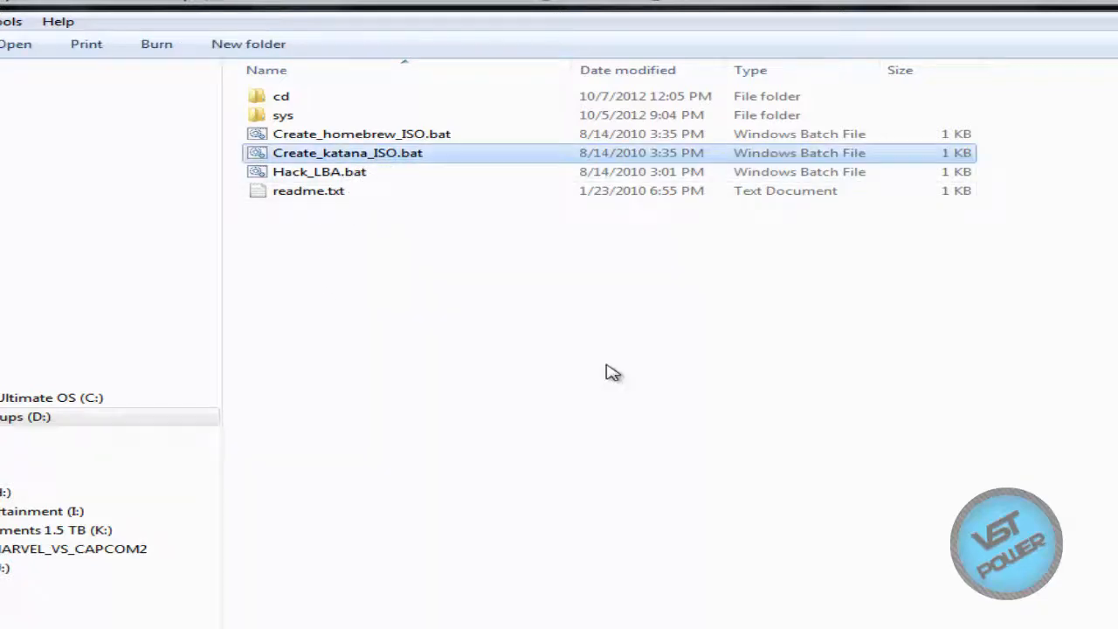
double_click(348, 152)
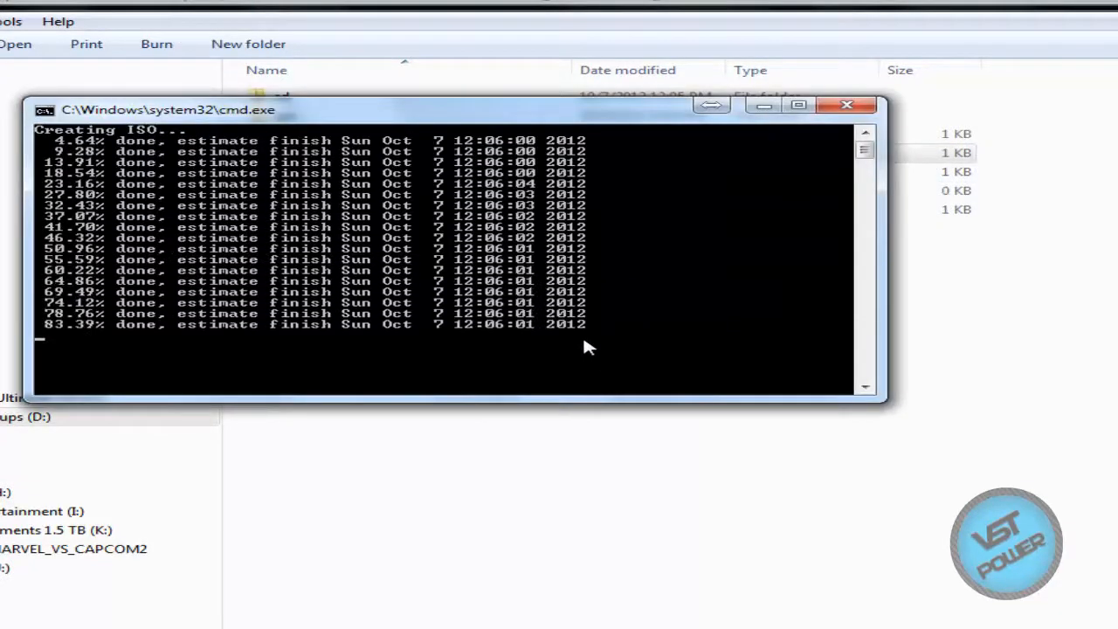
click(846, 105)
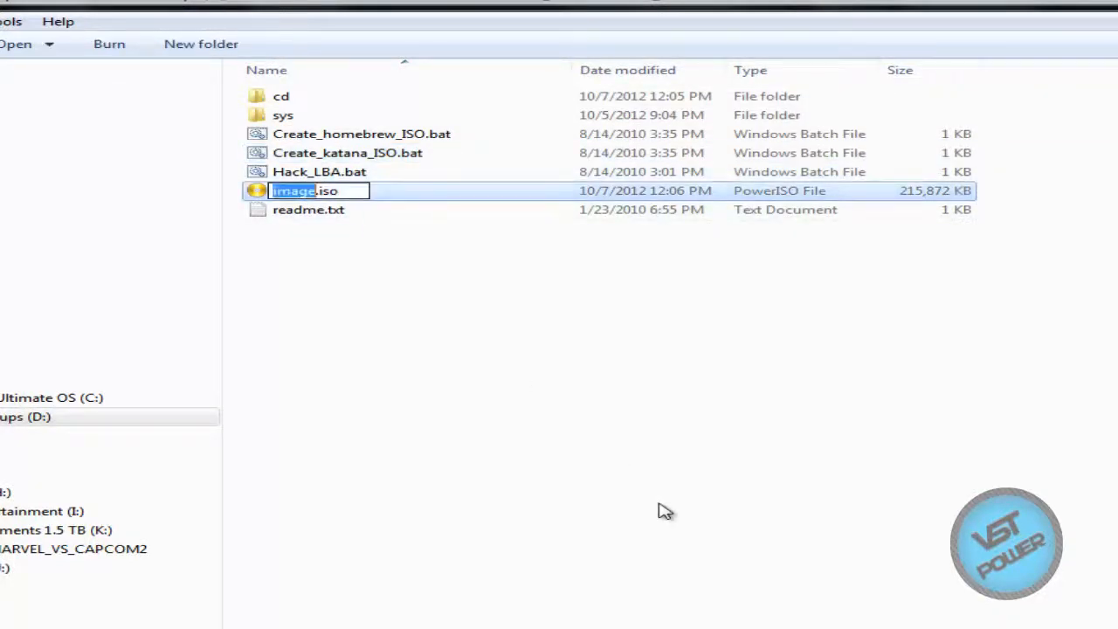
text(mvc2_)
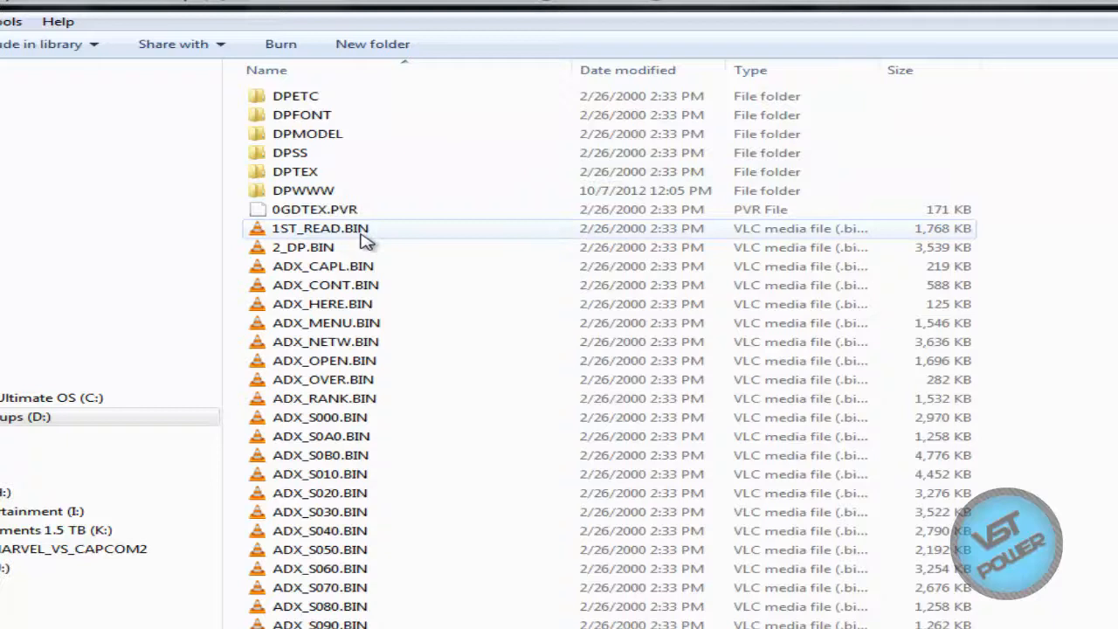
Back in Make_ISO, run Hack_LBA.bat and start renaming the new image to mvc2_hack_lba.iso
click(320, 228)
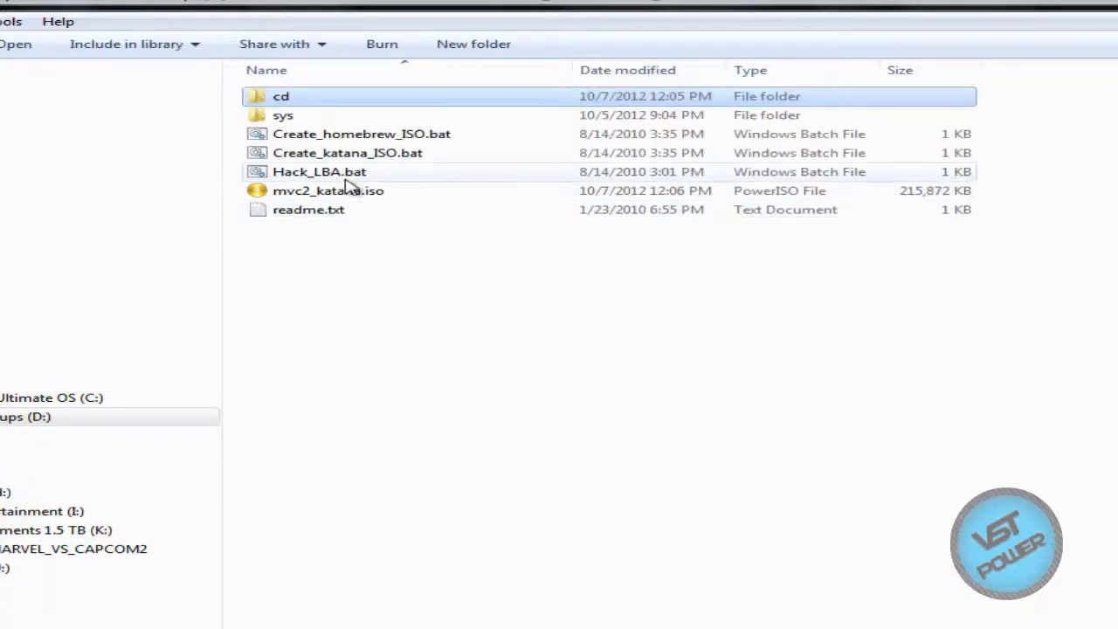
click(319, 171)
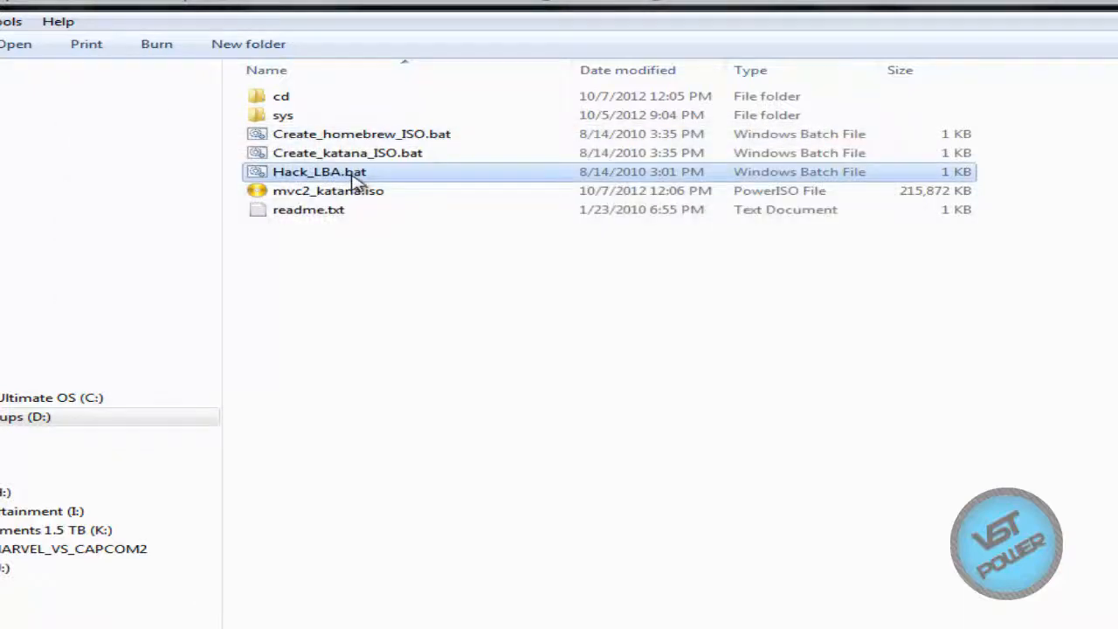
double_click(319, 172)
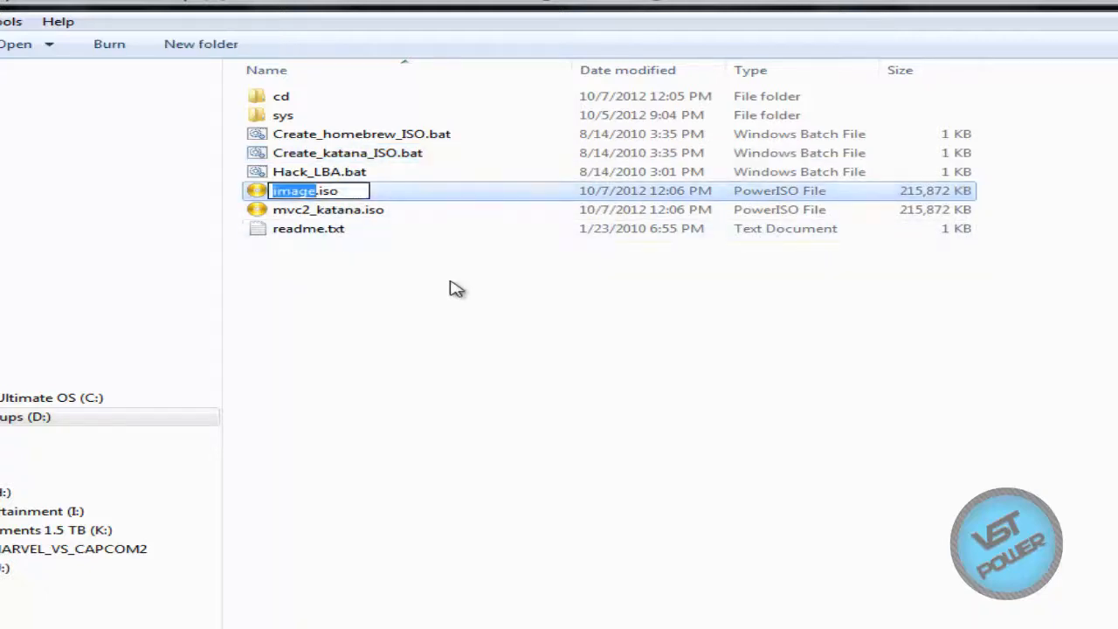
text(mvc2)
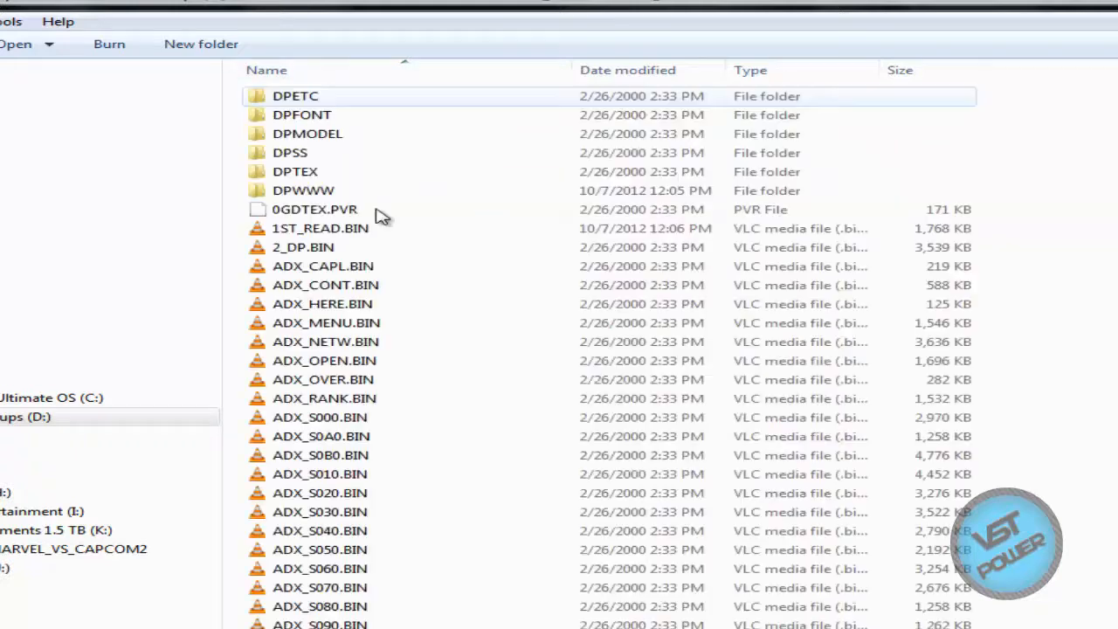
Go back to Make_ISO to see mvc2_hack_lba.iso and mvc2_katana.iso, both 215,872 KB
click(318, 228)
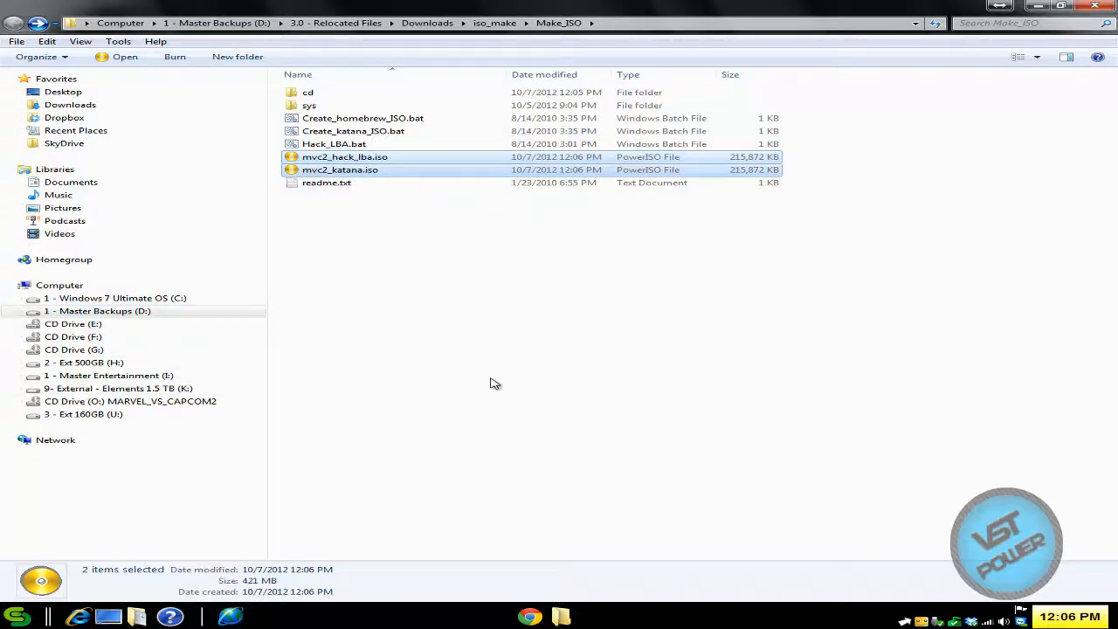
mouse_move(489, 368)
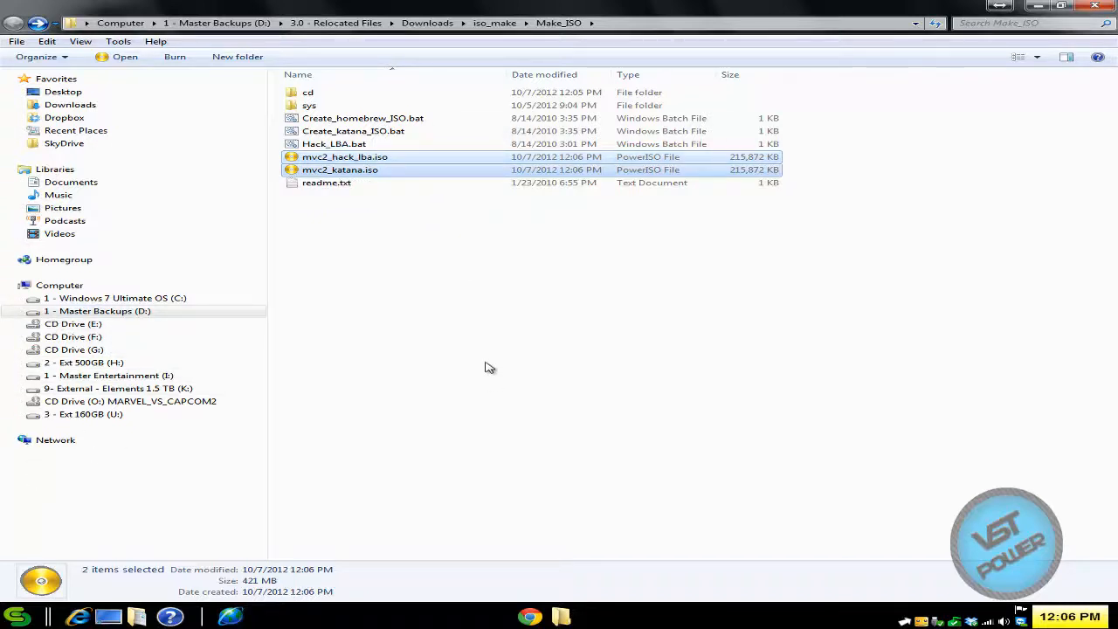
mouse_move(440, 247)
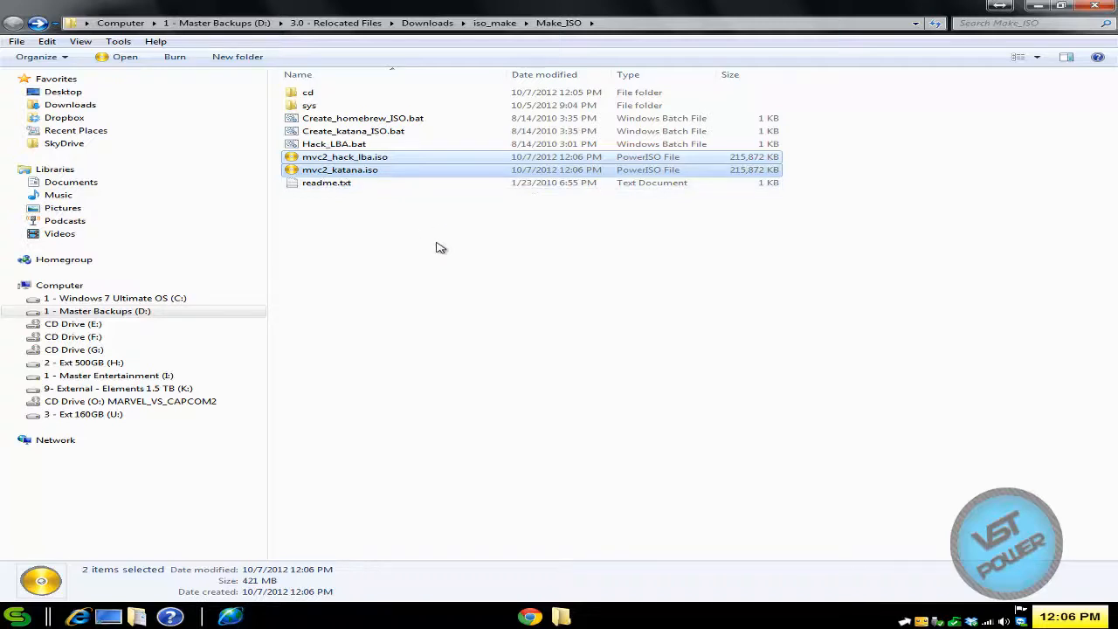